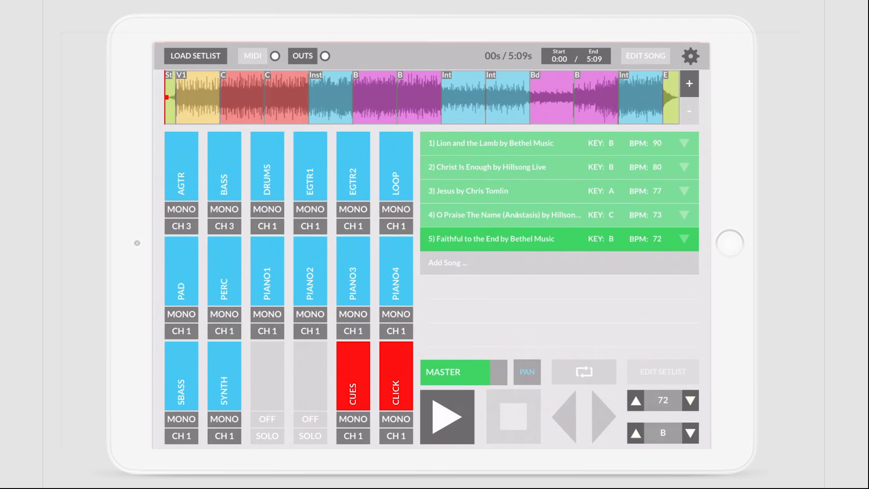
# - Route AGTR and BASS to CH 4 and DRUMS and EGTR1 to CH 5 in OUTS mode
pyautogui.click(181, 226)
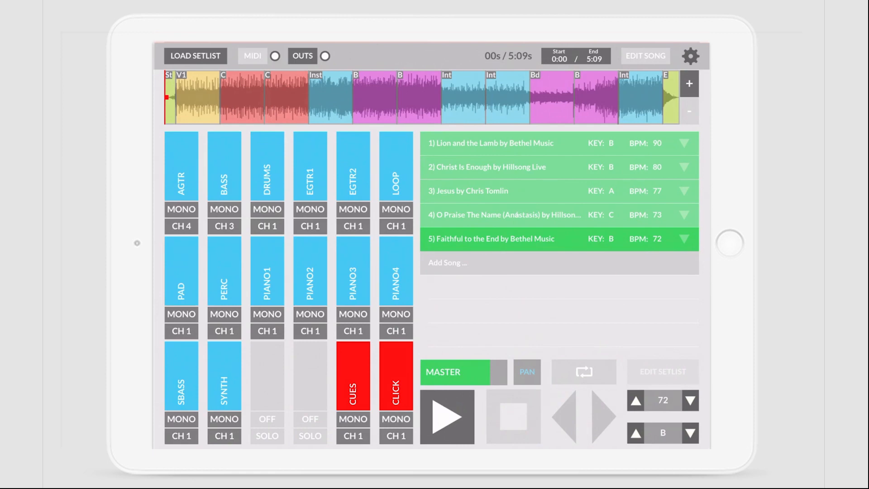
pyautogui.click(224, 166)
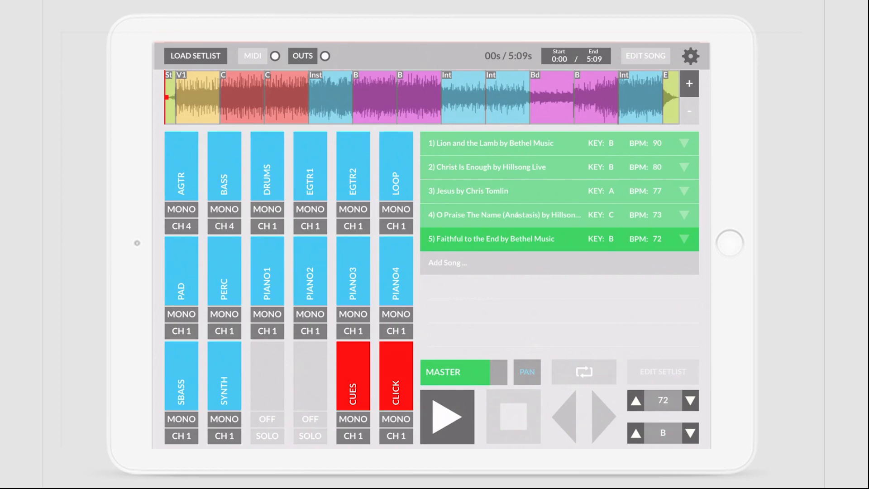
pyautogui.click(310, 209)
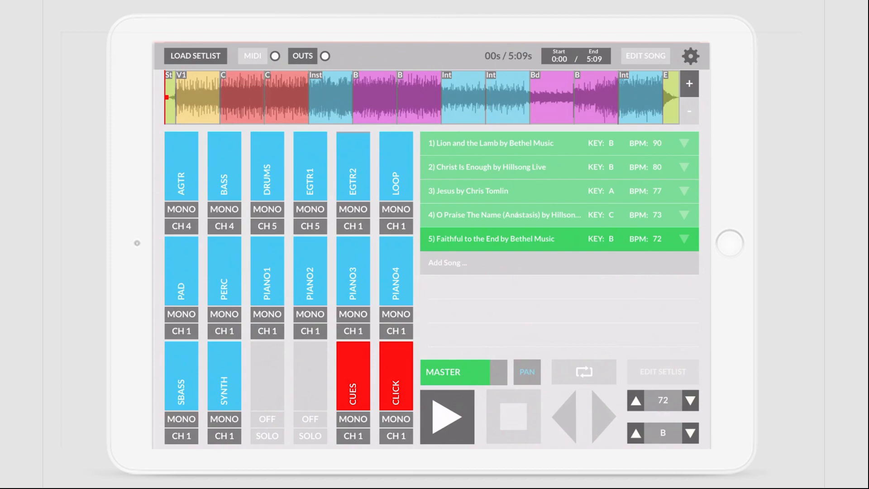
pyautogui.click(446, 417)
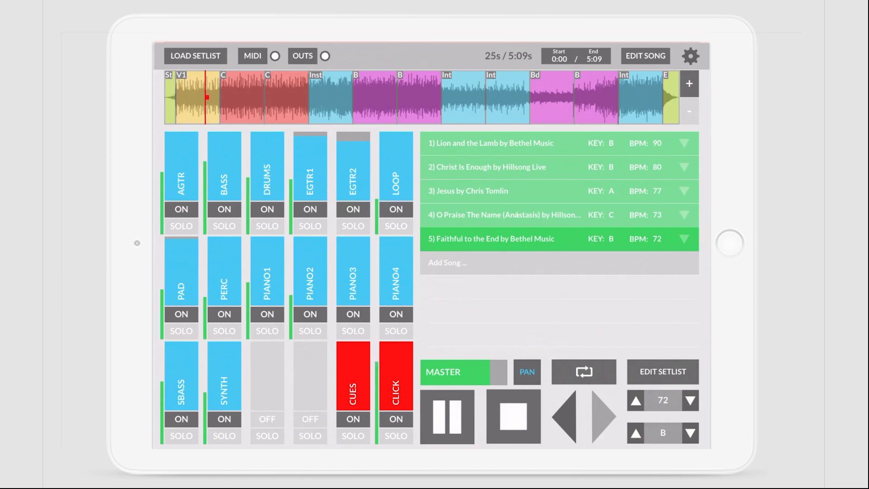
# - Start playback so the song runs past 27 seconds with every track ON
pyautogui.click(267, 225)
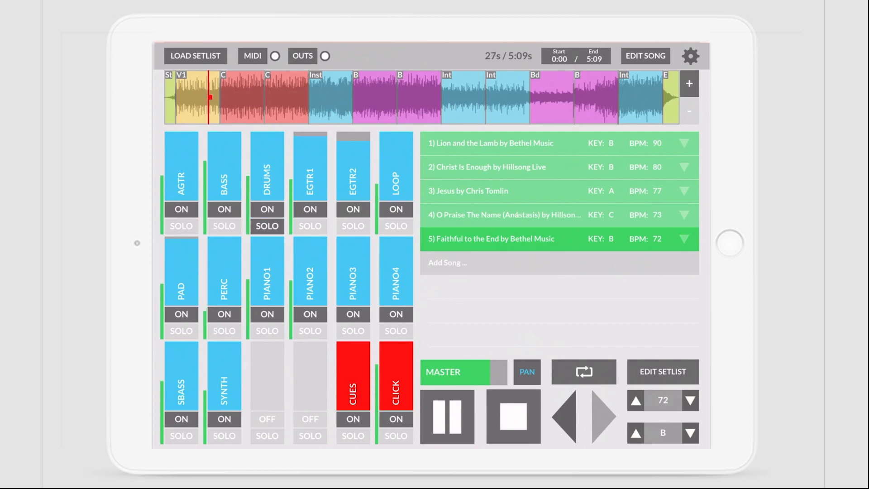